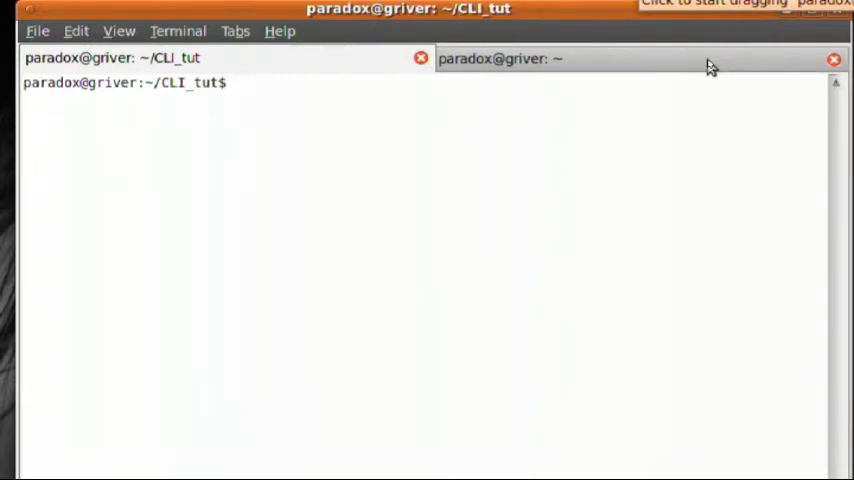
Step: List CLI_tut (bar, foo), then list bar: folder, NickandSelenaGomez.jpeg and stick.tgz
type("ls")
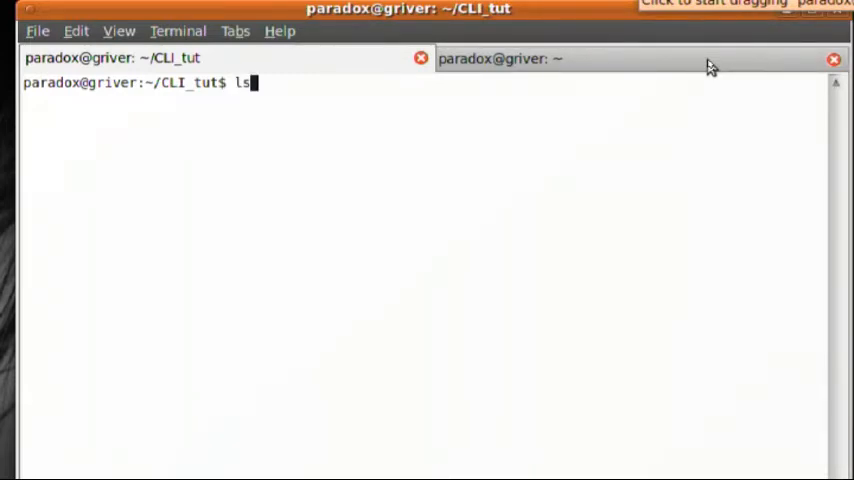
key("Return")
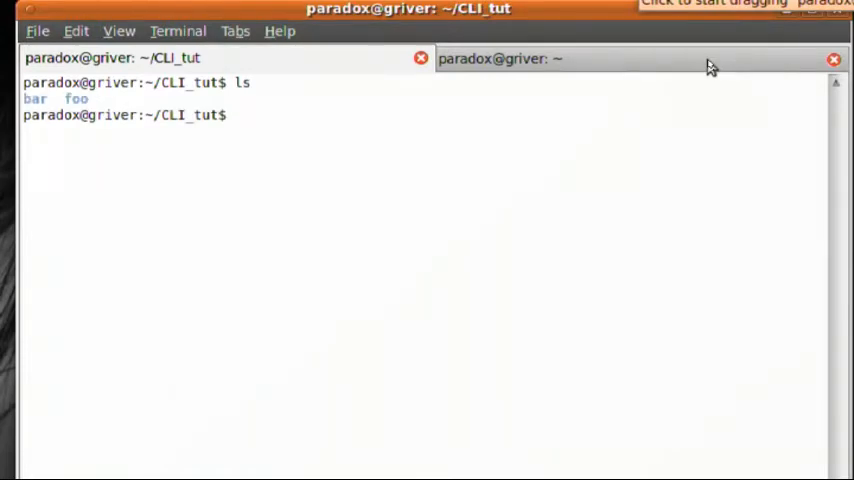
left_click(234, 115)
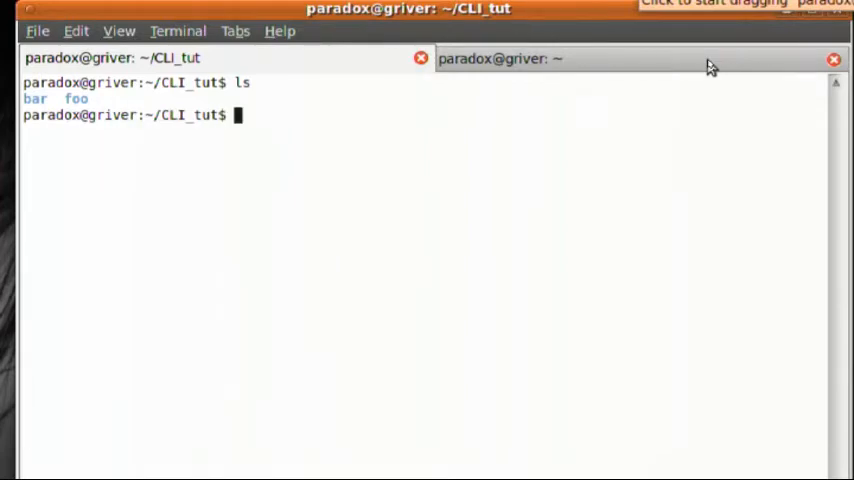
type("ls bar/")
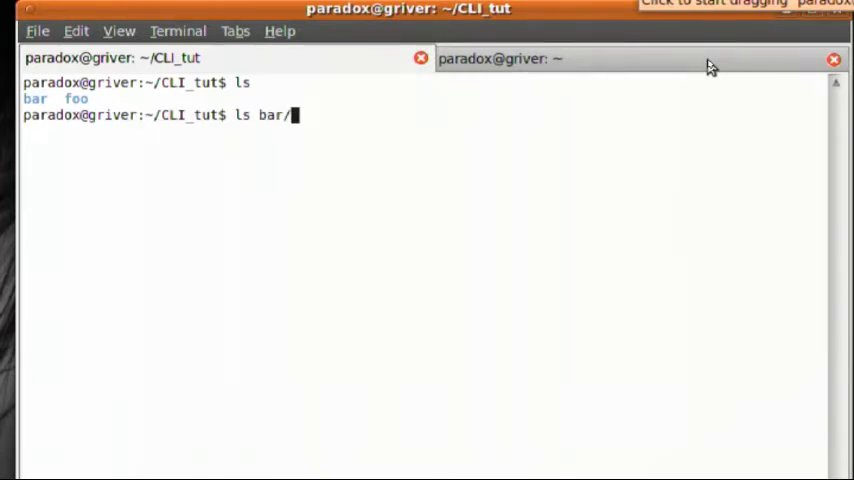
key("Return")
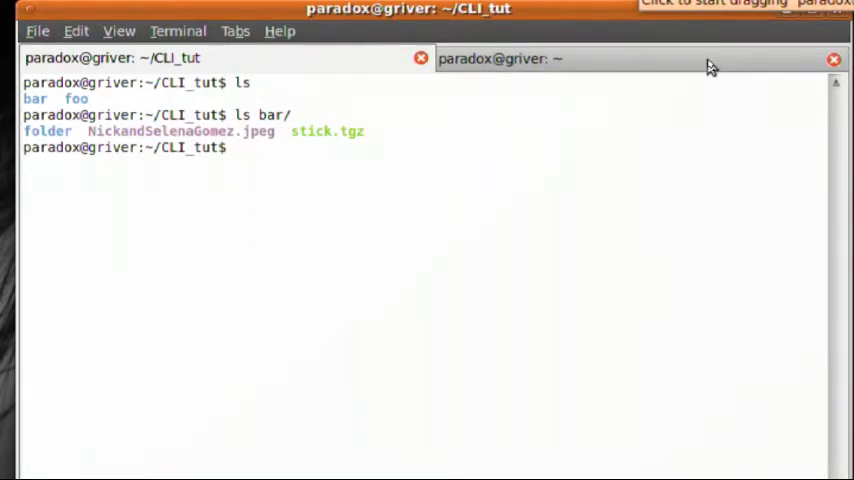
Step: Change into bar/, clear the screen, and list folder, the jpeg and stick.tgz
type("c")
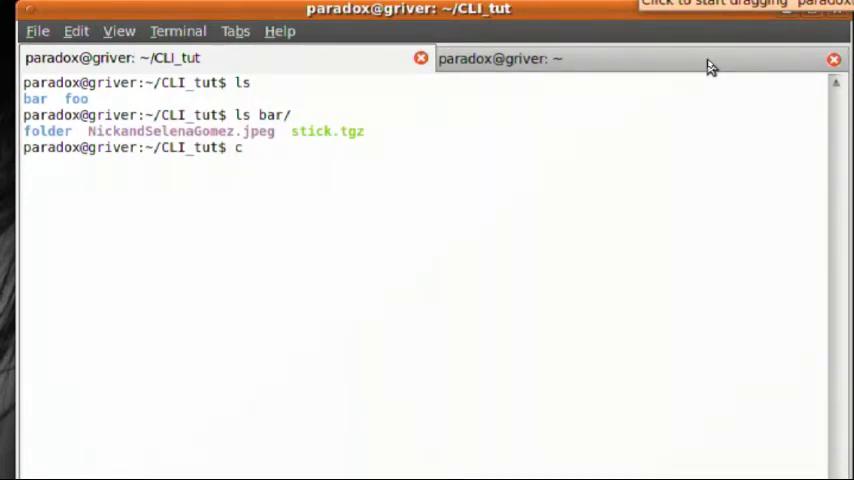
type("d b")
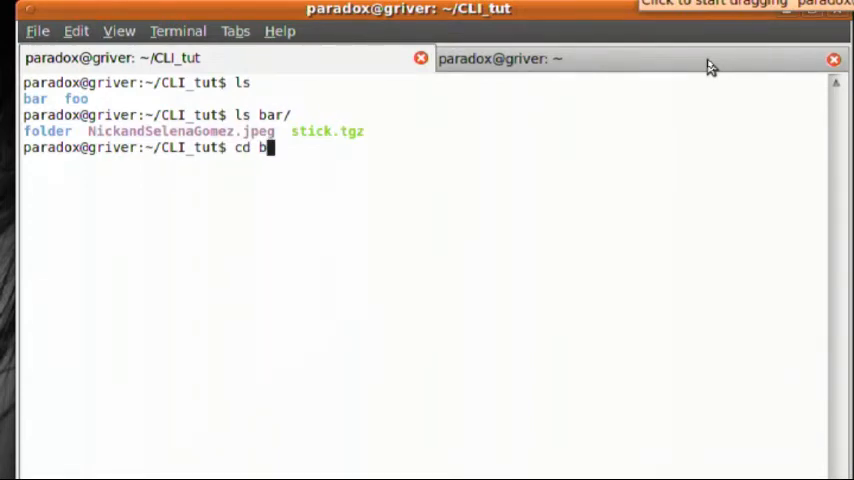
key("Tab")
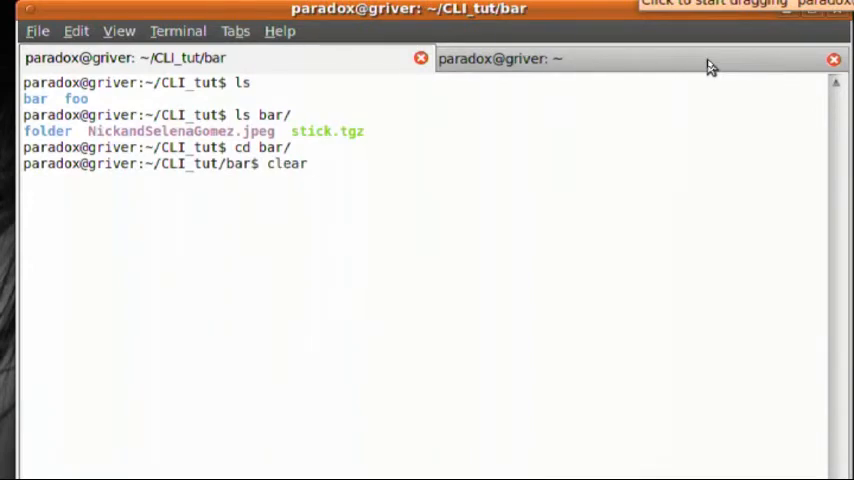
key("Return")
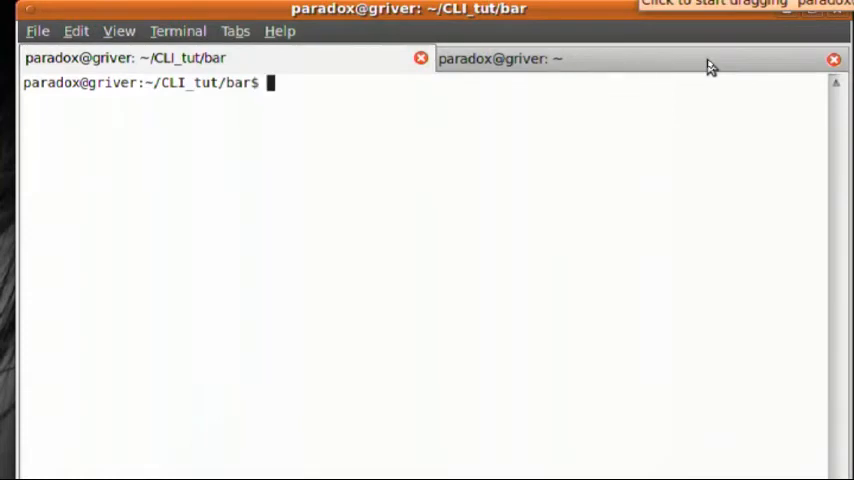
type("ls")
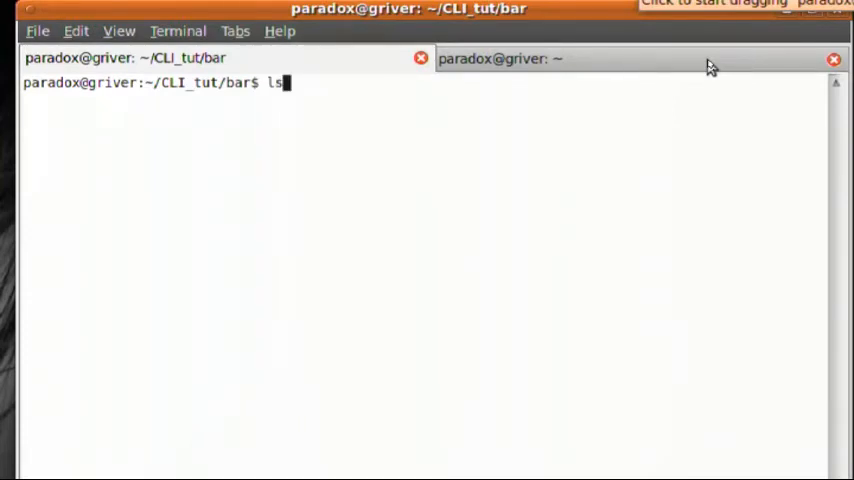
key("Return")
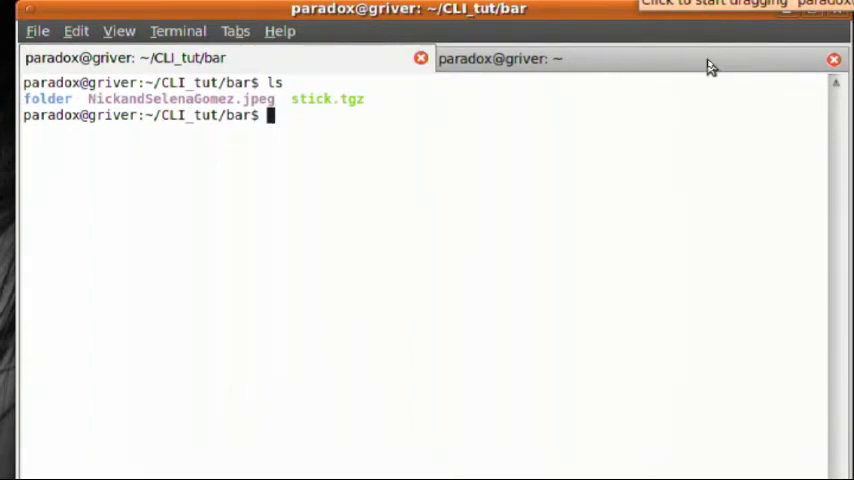
Step: Show a long listing of bar, then copy NickandSelenaGomez.jpeg to ~
type("ls")
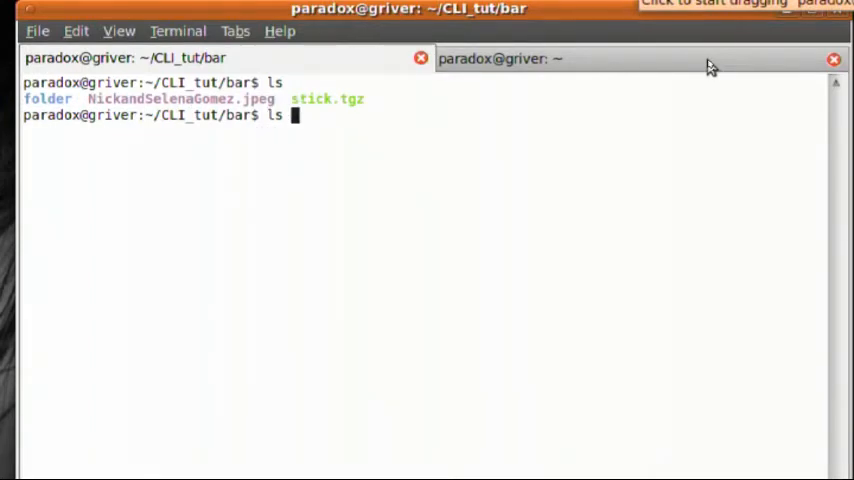
key("Return")
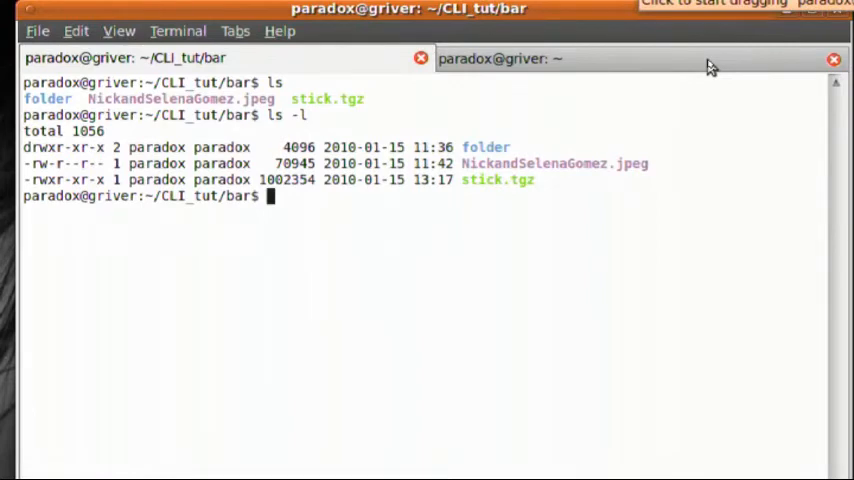
type("cp")
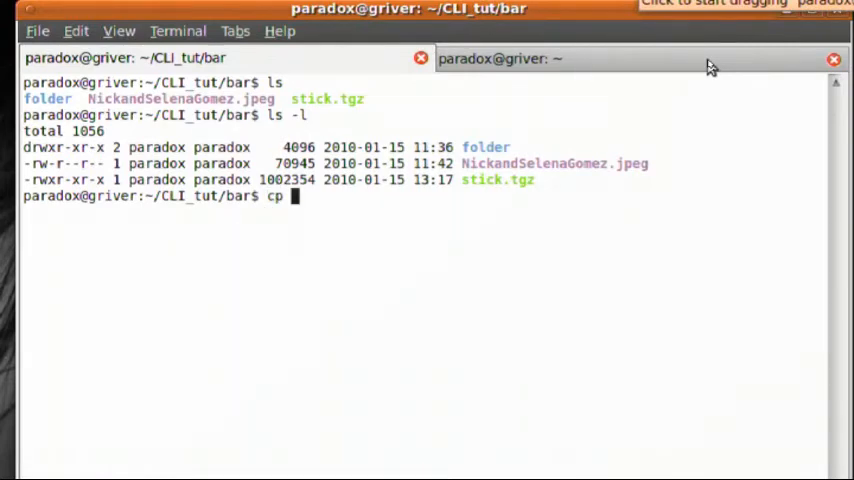
type("NickandSelenaGomez.jpeg")
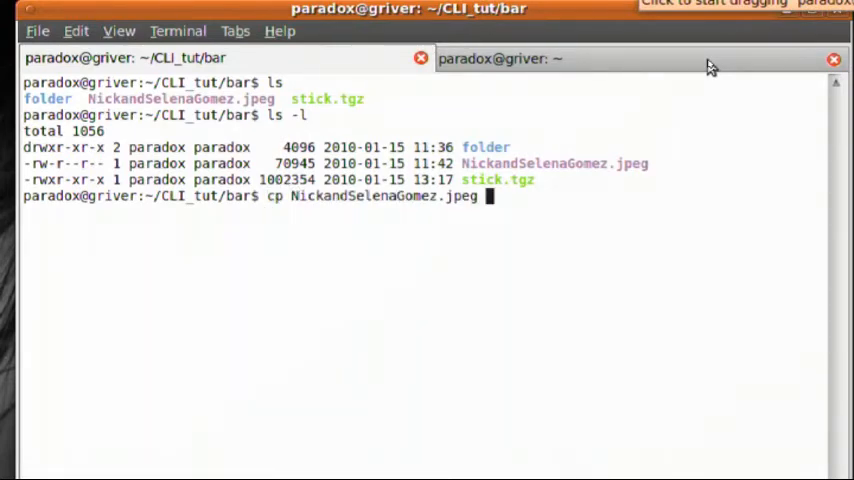
type("~")
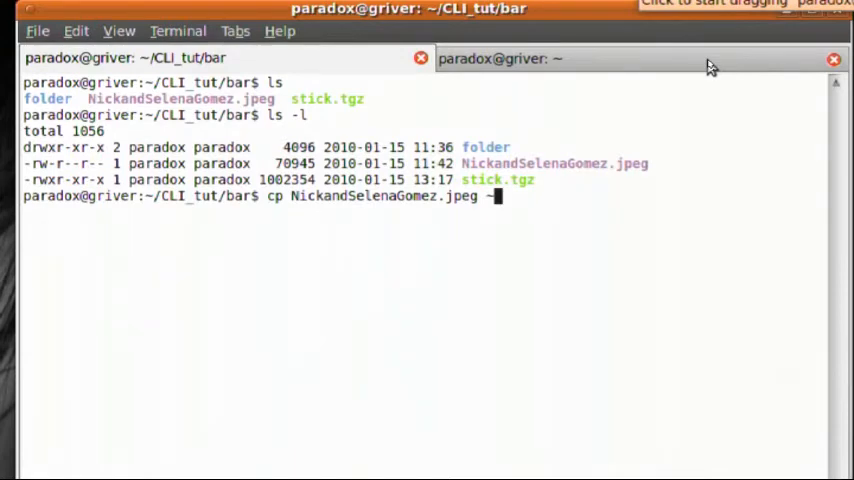
key("Return")
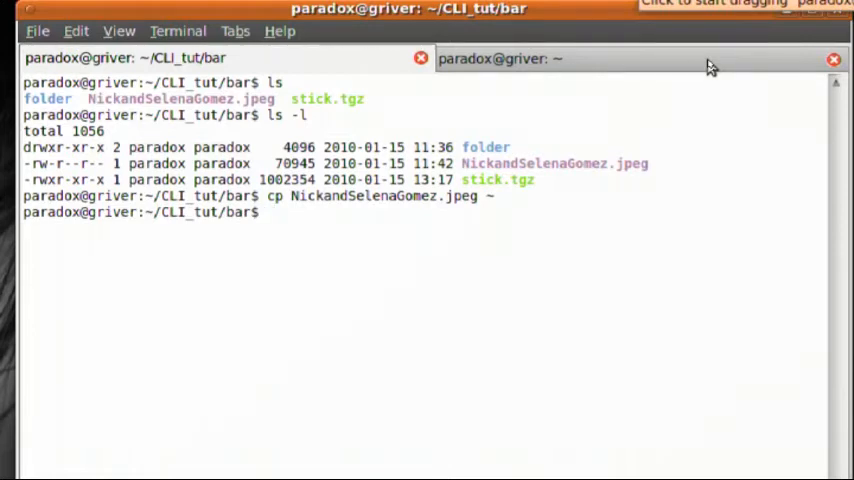
Step: Move NickandSelenaGomez.jpeg to the home folder and clear the screen
type("mv")
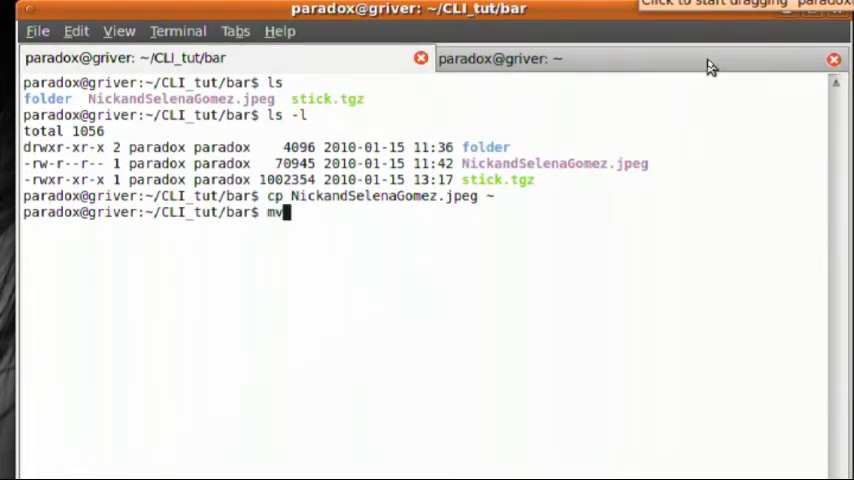
type("NickandSelenaGomez.jpeg")
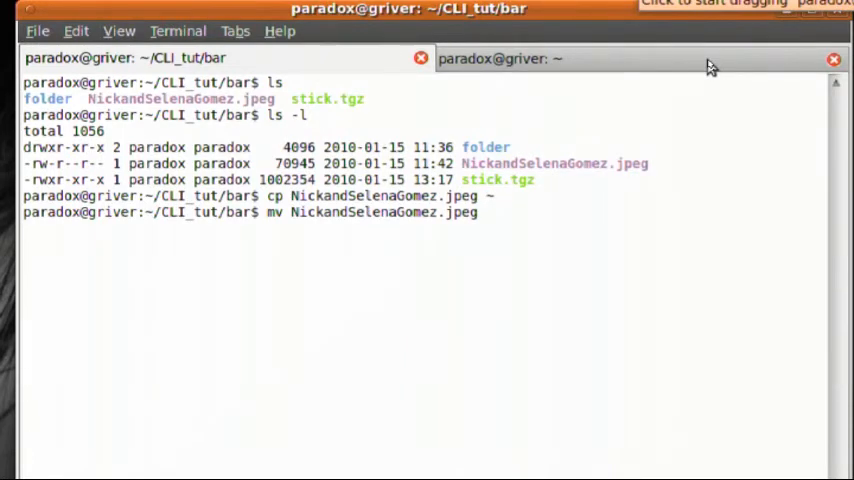
type("~")
type("ls")
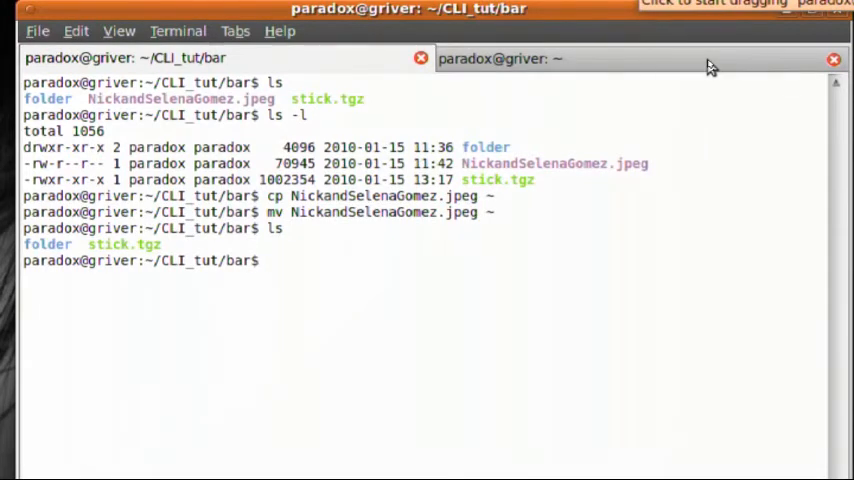
type("clear")
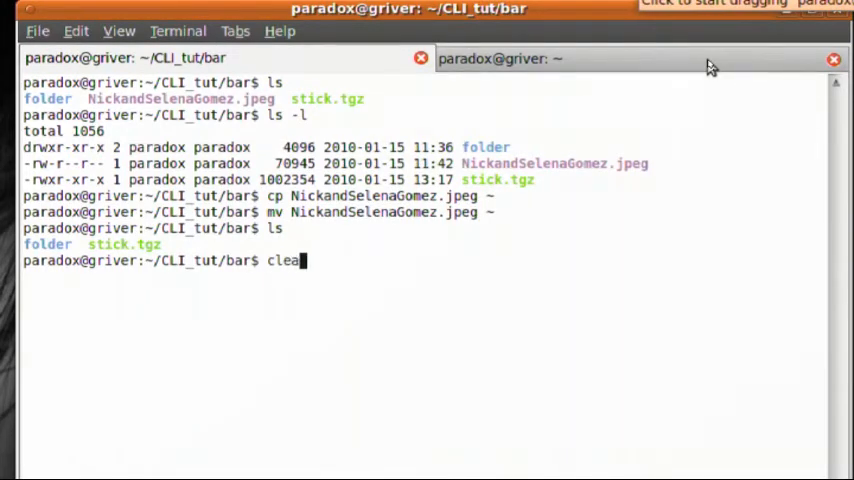
key("Return")
type("ls")
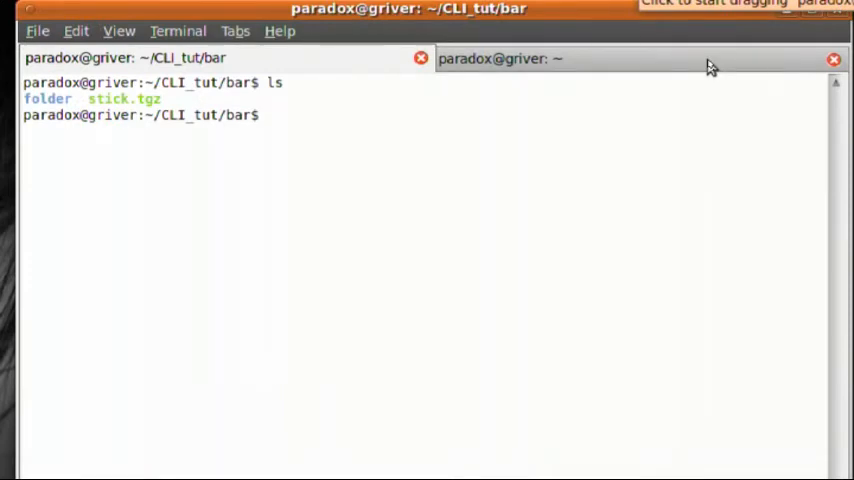
Step: Delete stick.tgz with rm, then clear the terminal screen
type("r")
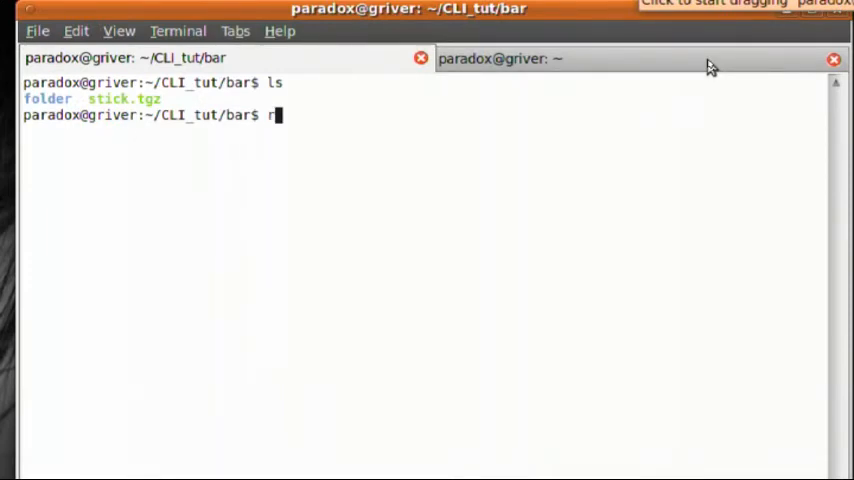
type("m")
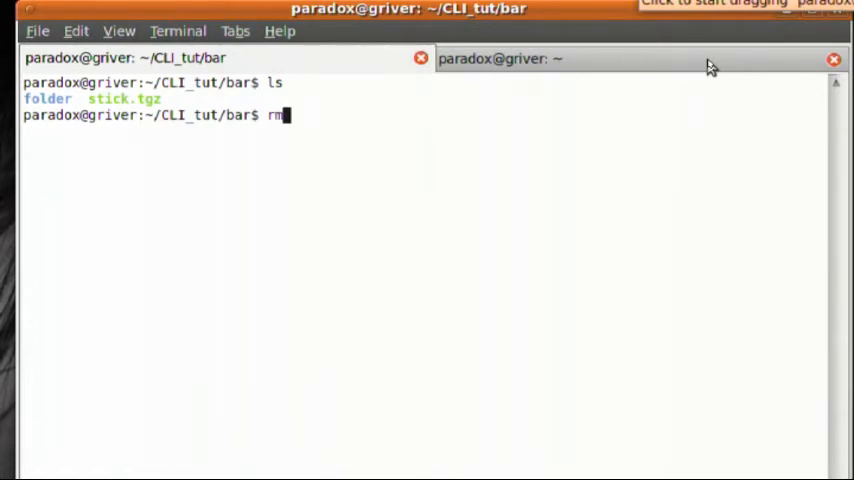
type("stick.tgz")
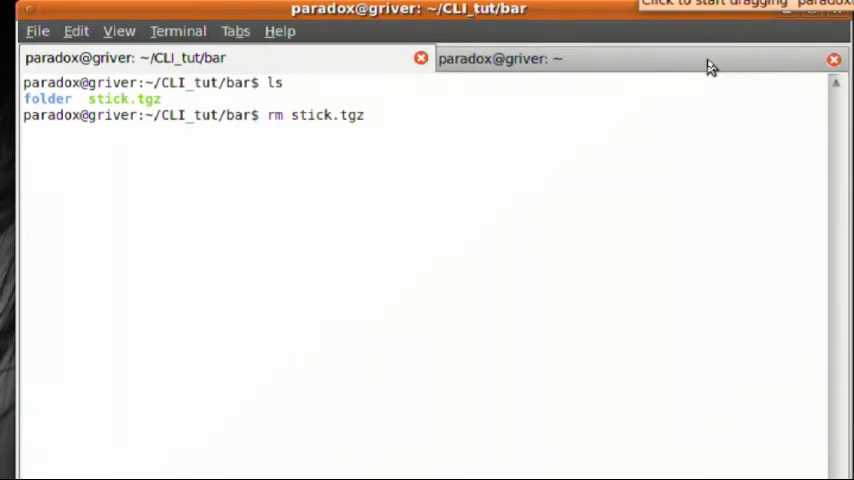
key("Return")
type("ls")
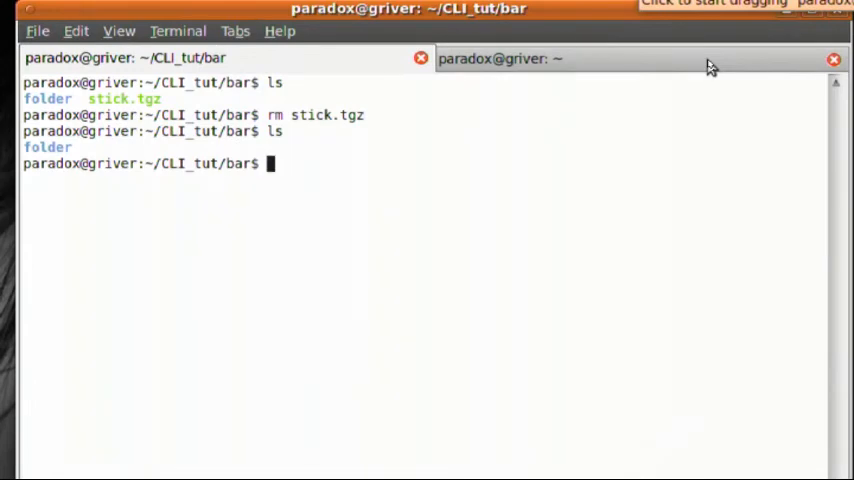
type("clear")
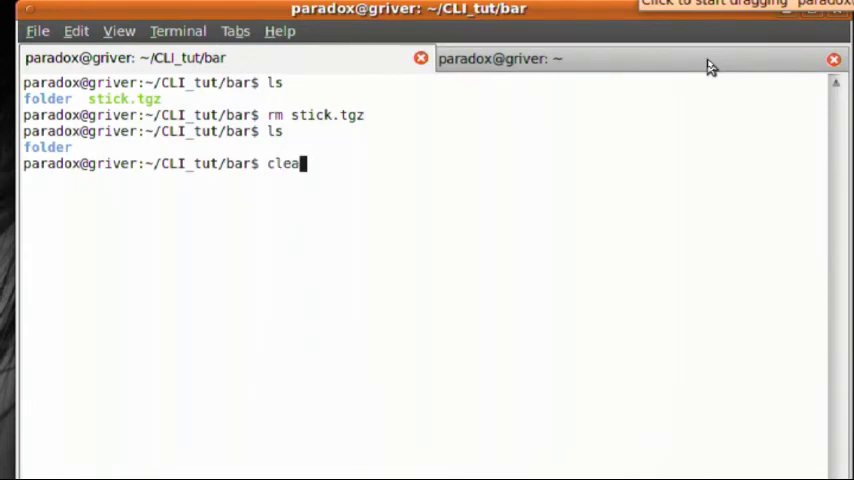
key("Return")
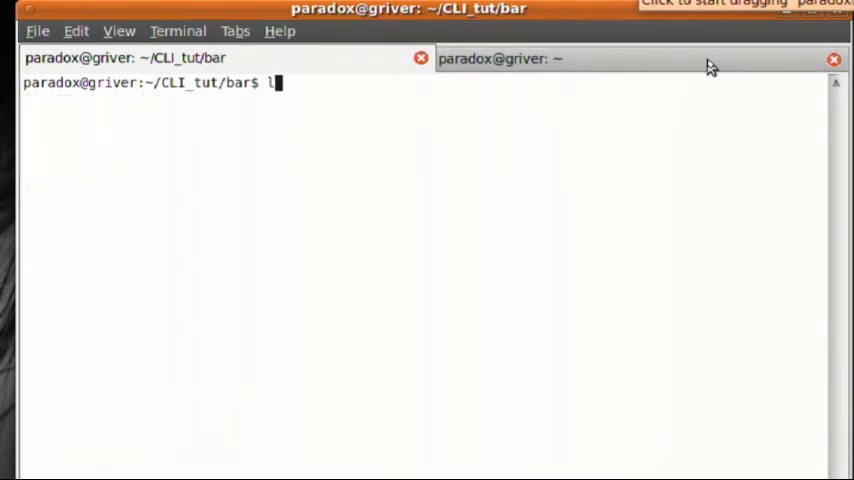
Step: List bar's contents, then type a sample cp FILE FILE2 command
key("Return")
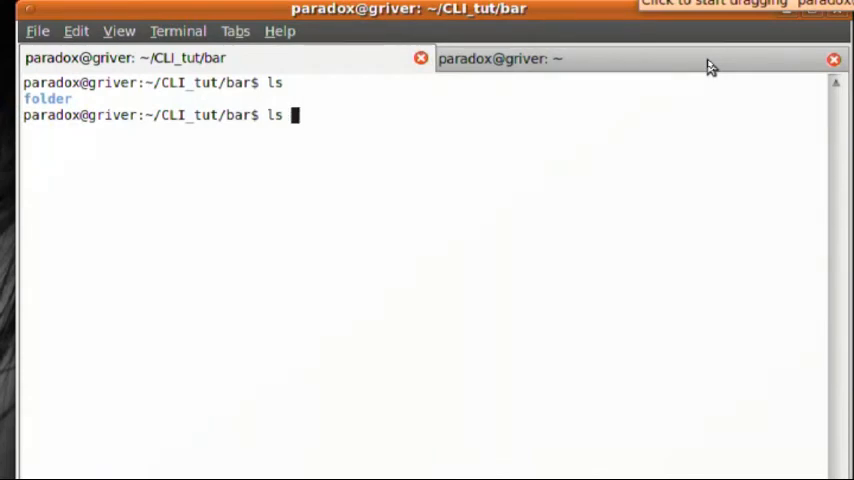
type("0")
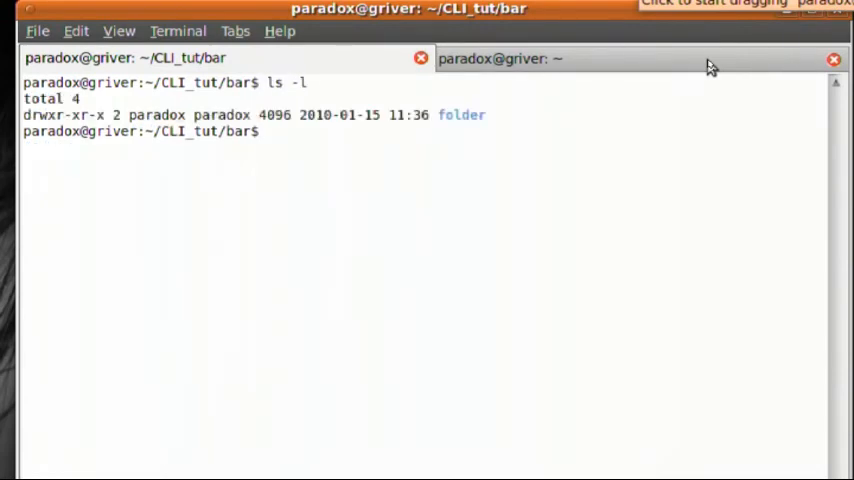
type("cl")
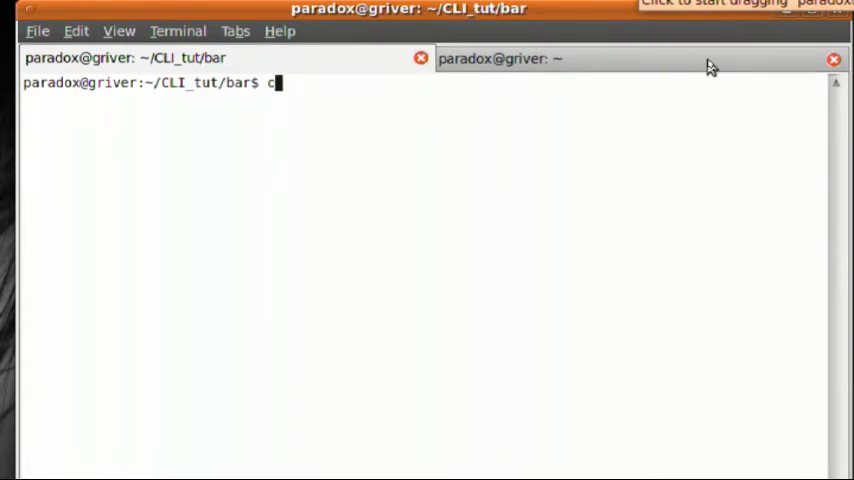
type("p")
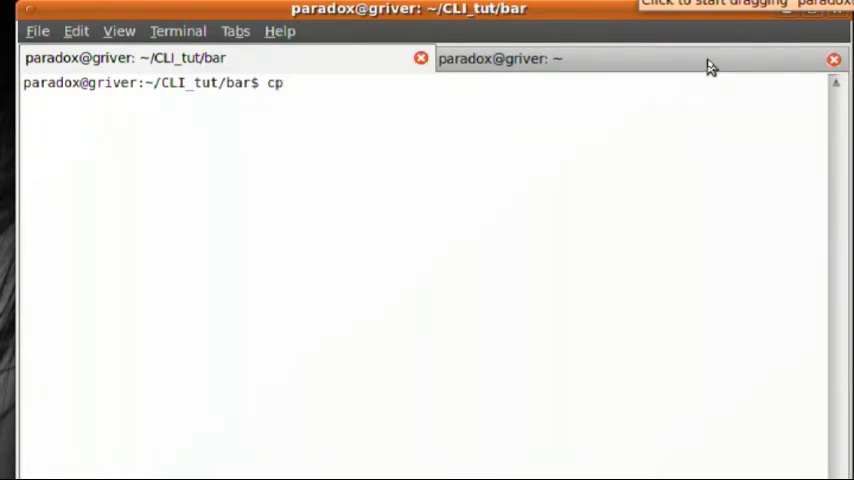
type("FI")
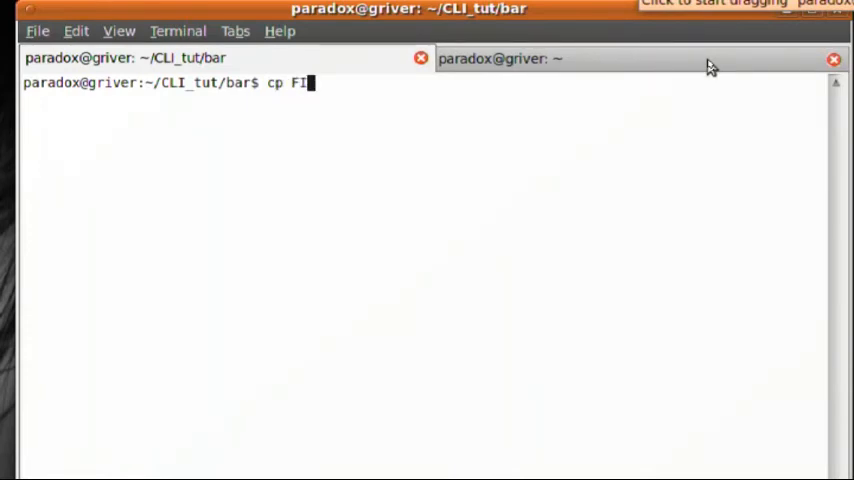
type("LE GIL")
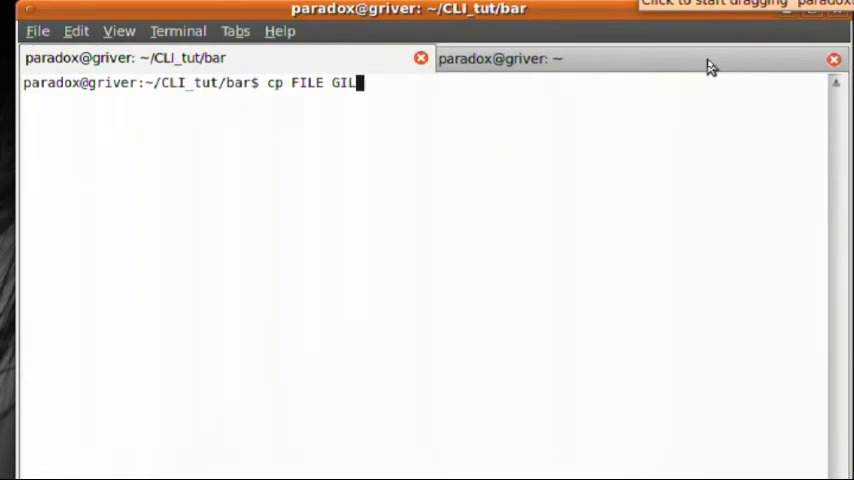
type("FILE")
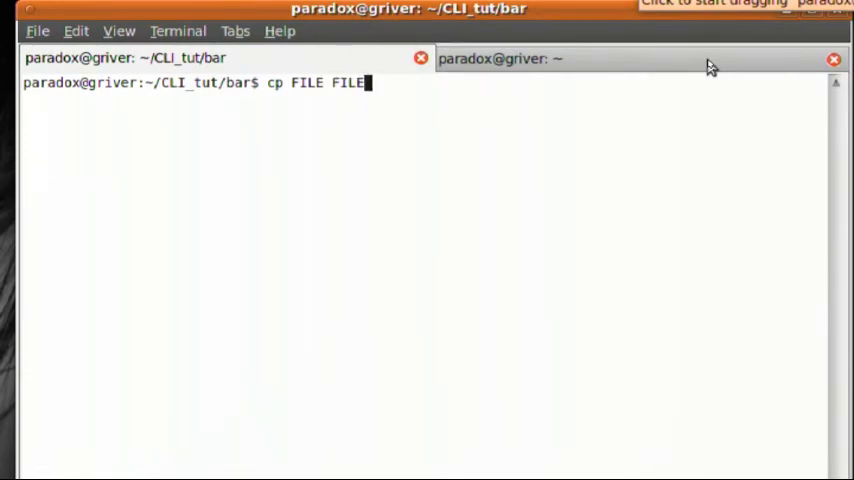
type("2")
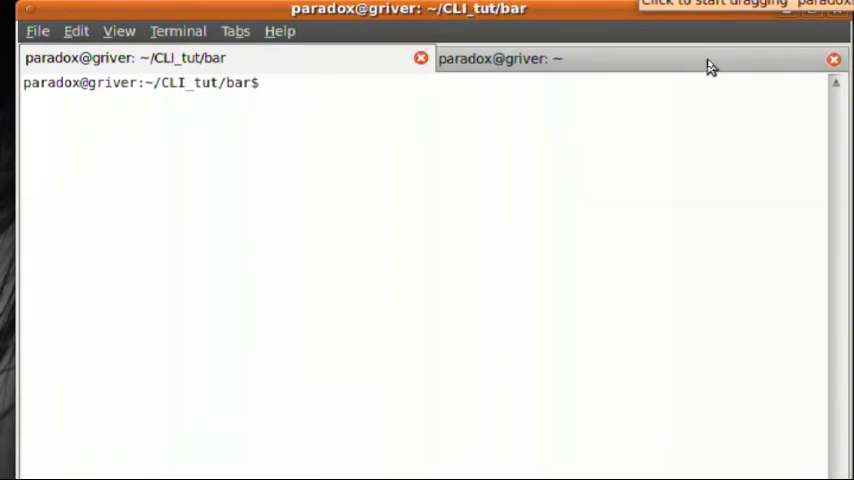
Step: Type sample mv FILE FILE2, cd and rm commands without running them, then type clear
type("mv")
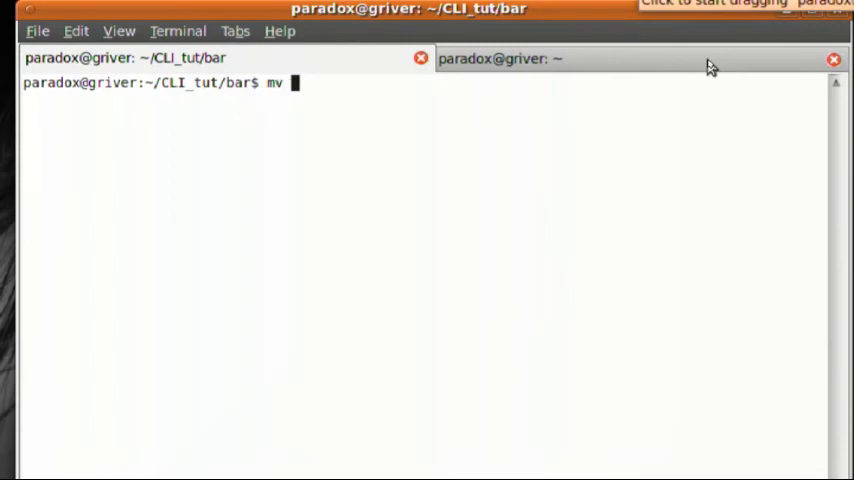
type("FI")
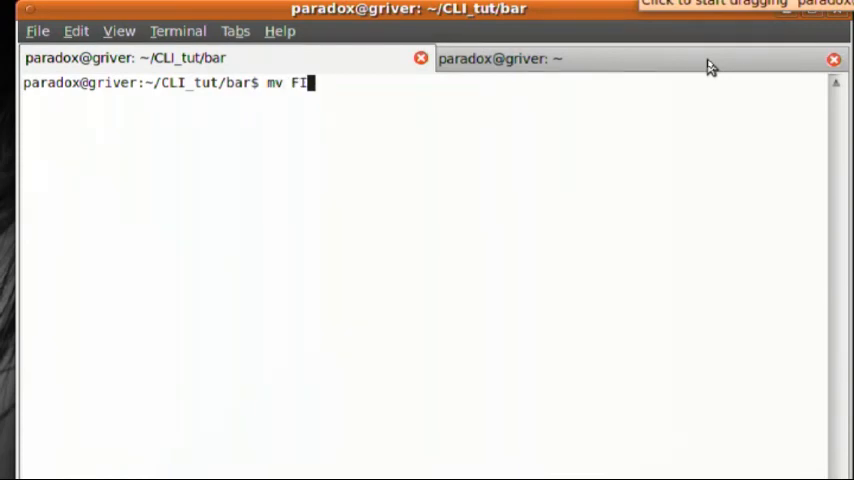
type("LE FILE2")
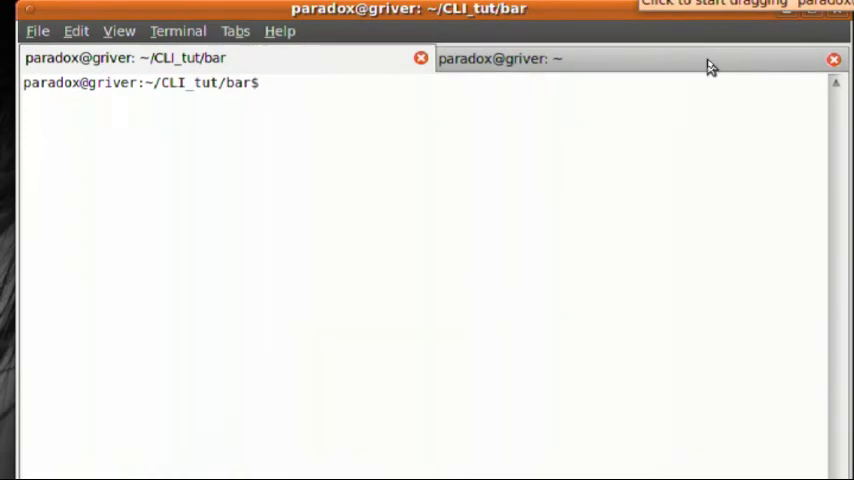
type("cd")
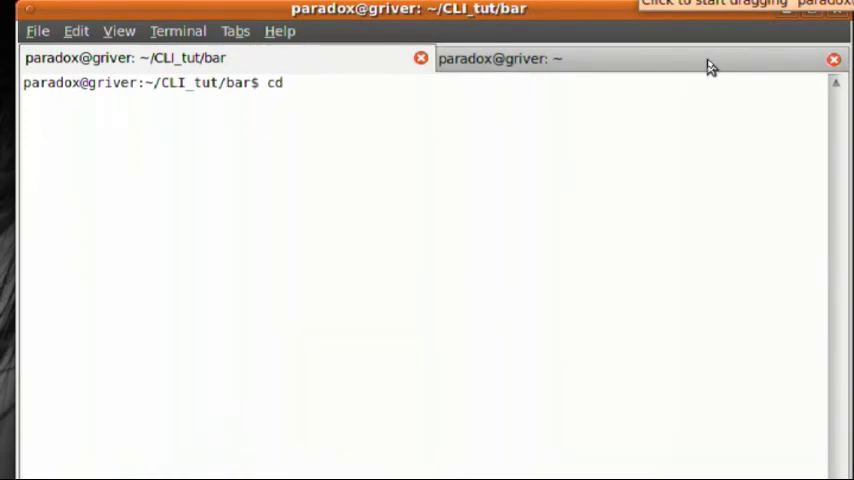
key("BackSpace")
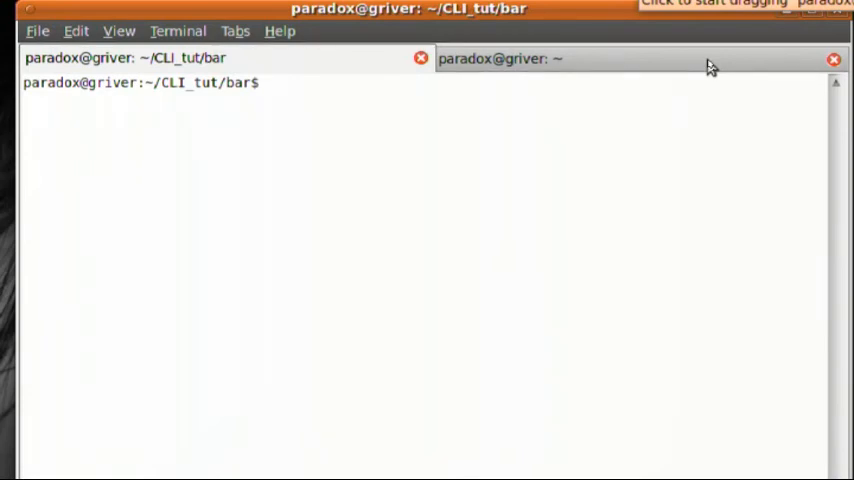
type("rm")
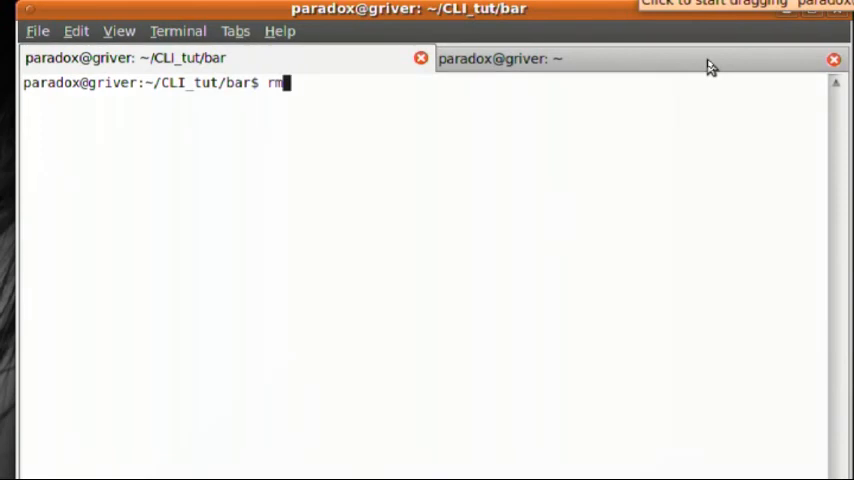
type("clear")
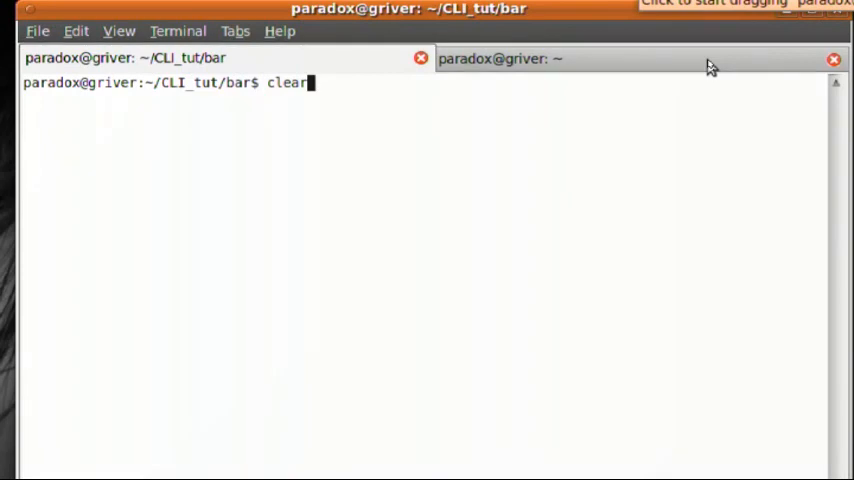